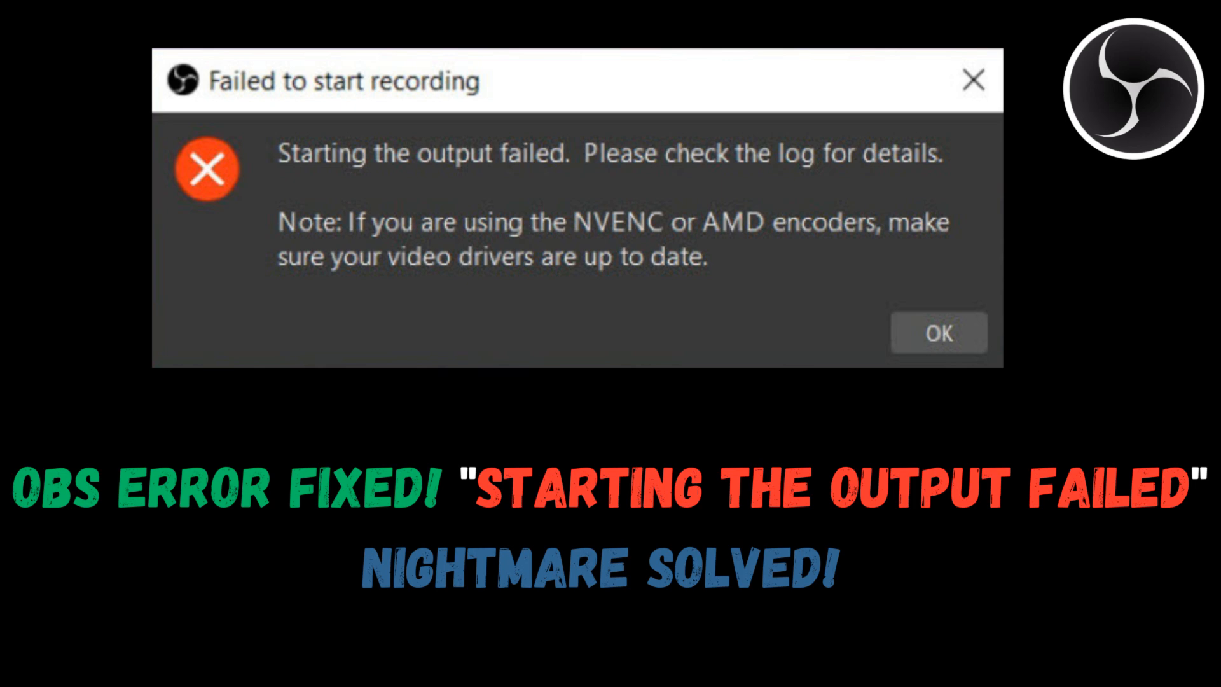
# - Search Windows for 'obs studio' and launch OBS Studio (64bit) from the results
pyautogui.click(938, 332)
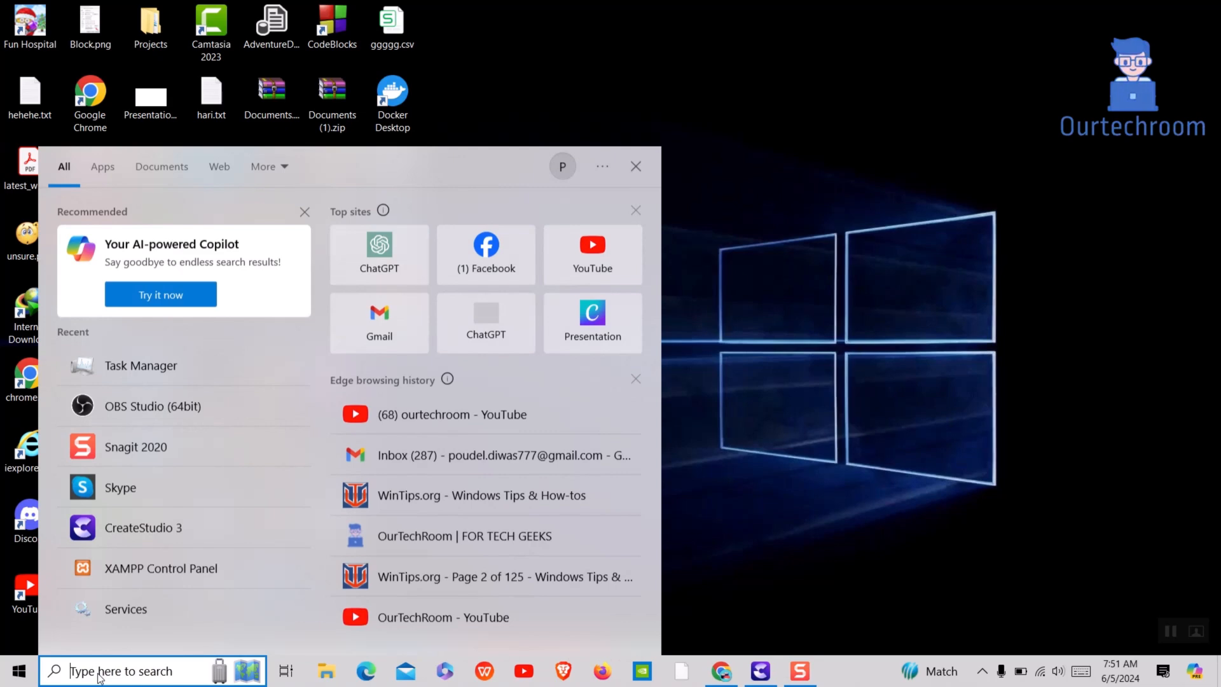
pyautogui.write('obs studio')
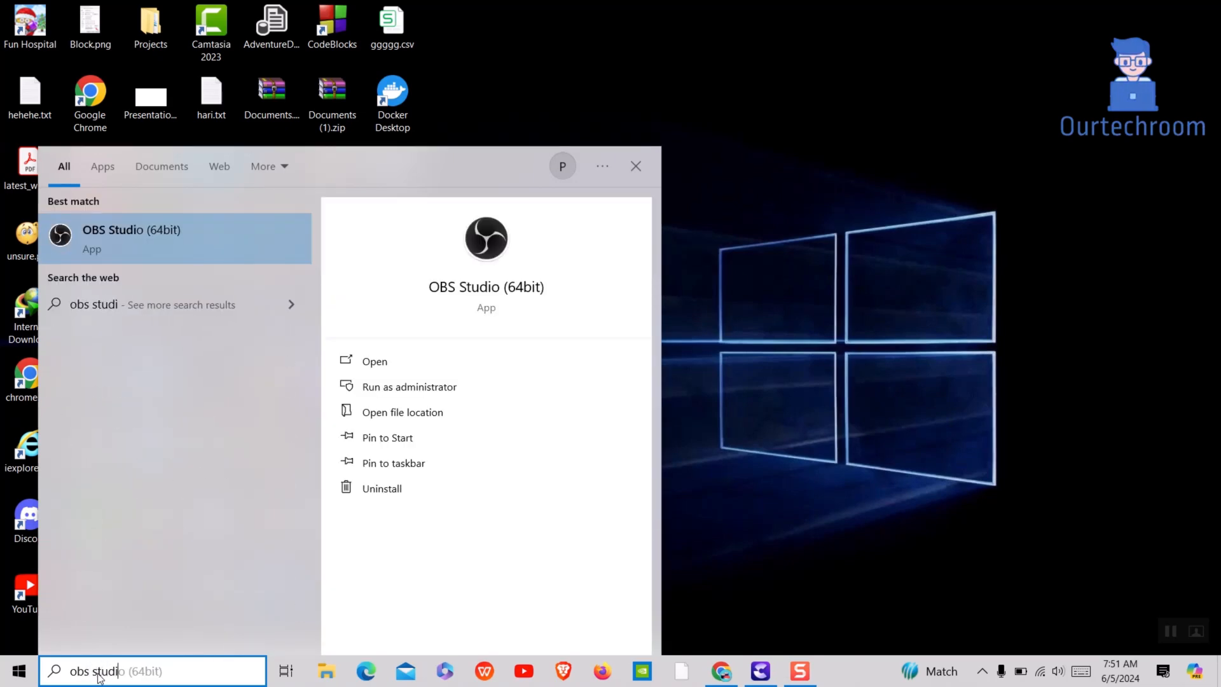
pyautogui.write('o')
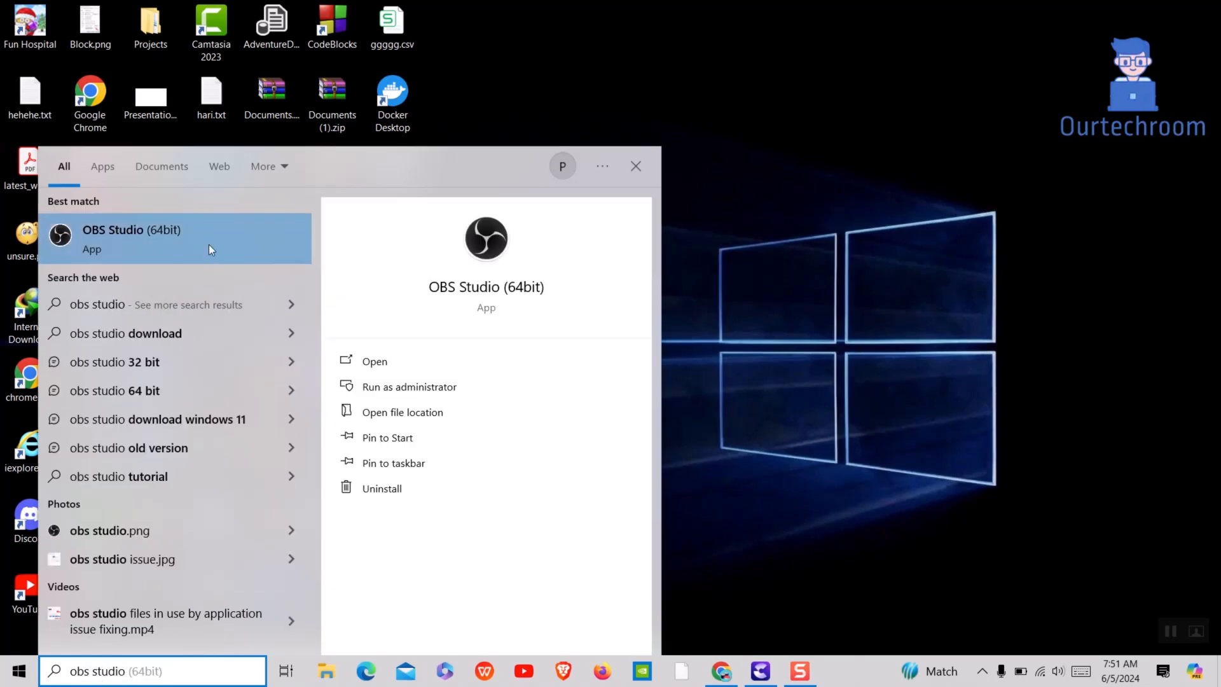
pyautogui.click(636, 165)
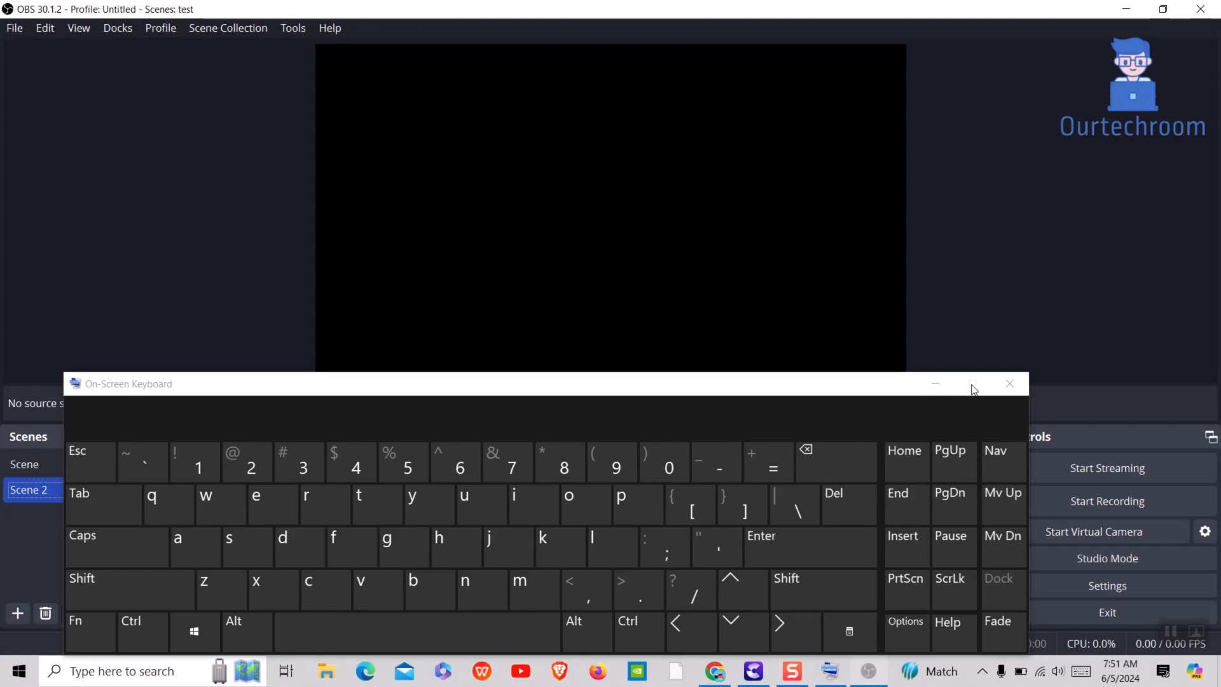
# - Dismiss the on-screen keyboard and bring up OBS Studio's Settings via the File menu
pyautogui.click(1009, 383)
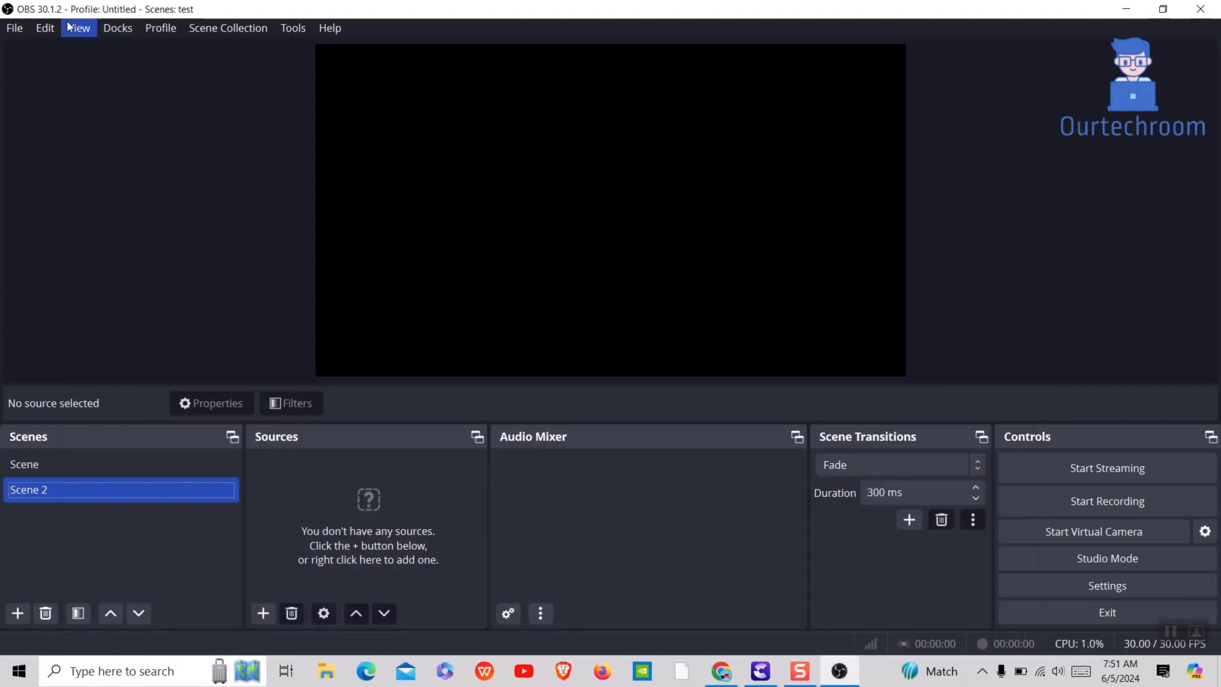
pyautogui.click(14, 27)
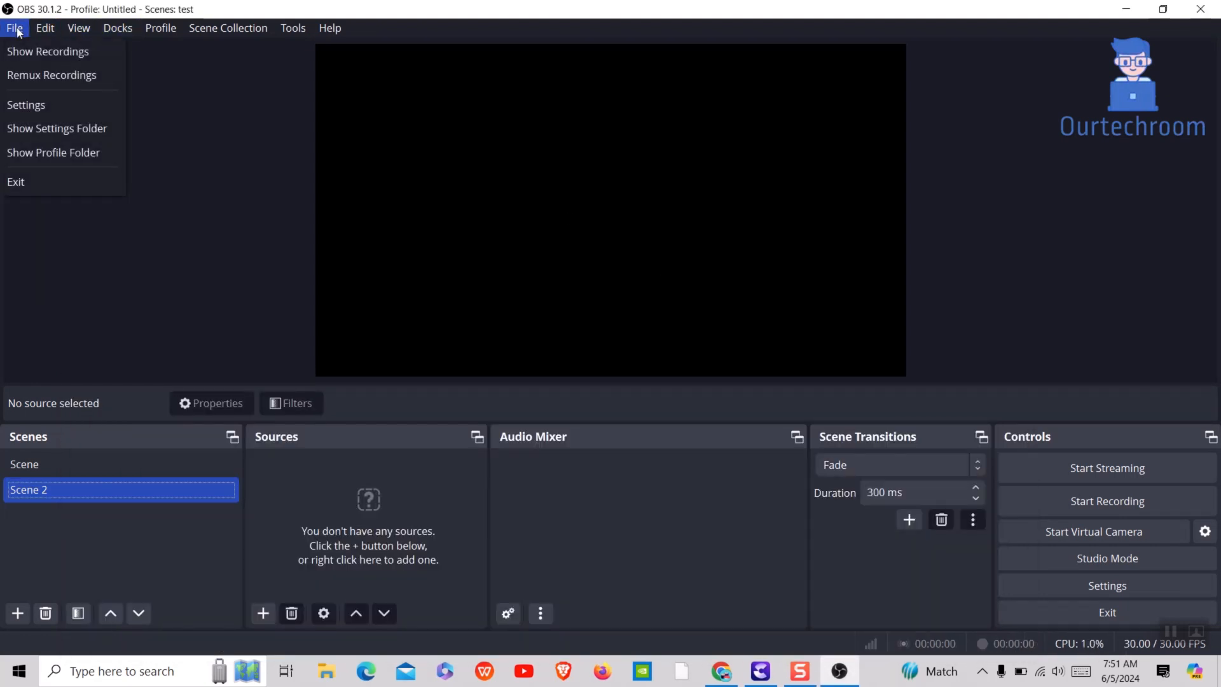
pyautogui.click(56, 113)
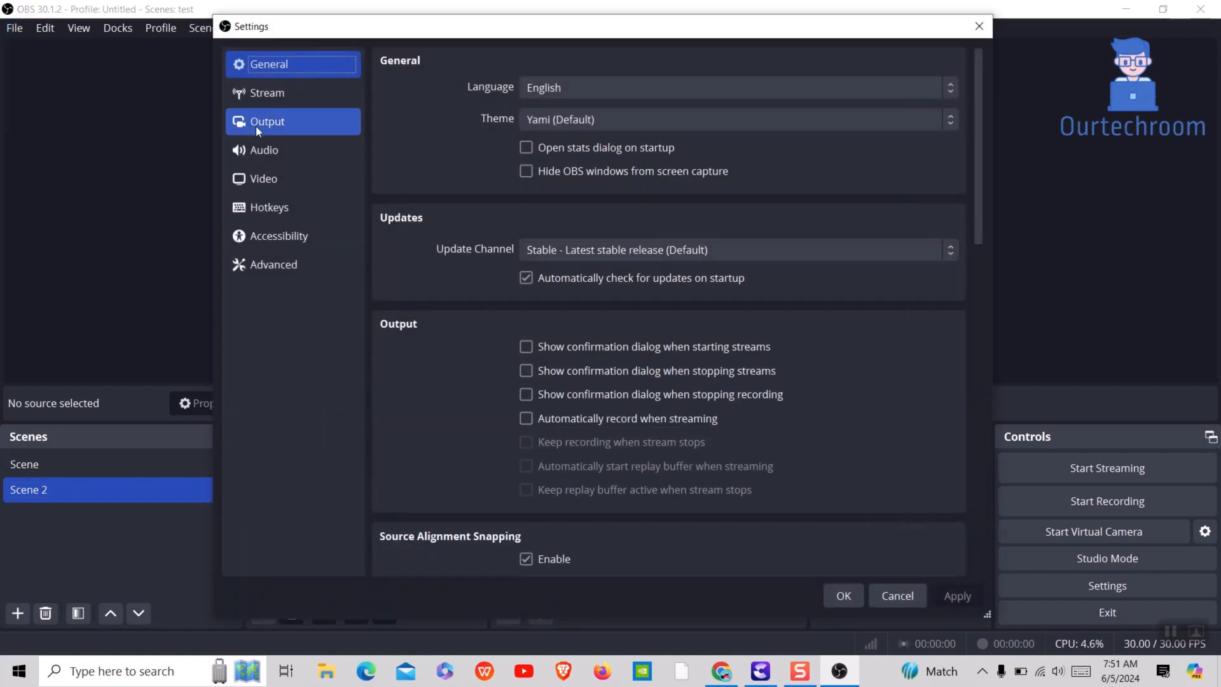
# - In Output settings, switch the video encoder from Hardware (QSV, H.264) to Software (x264)
pyautogui.click(268, 120)
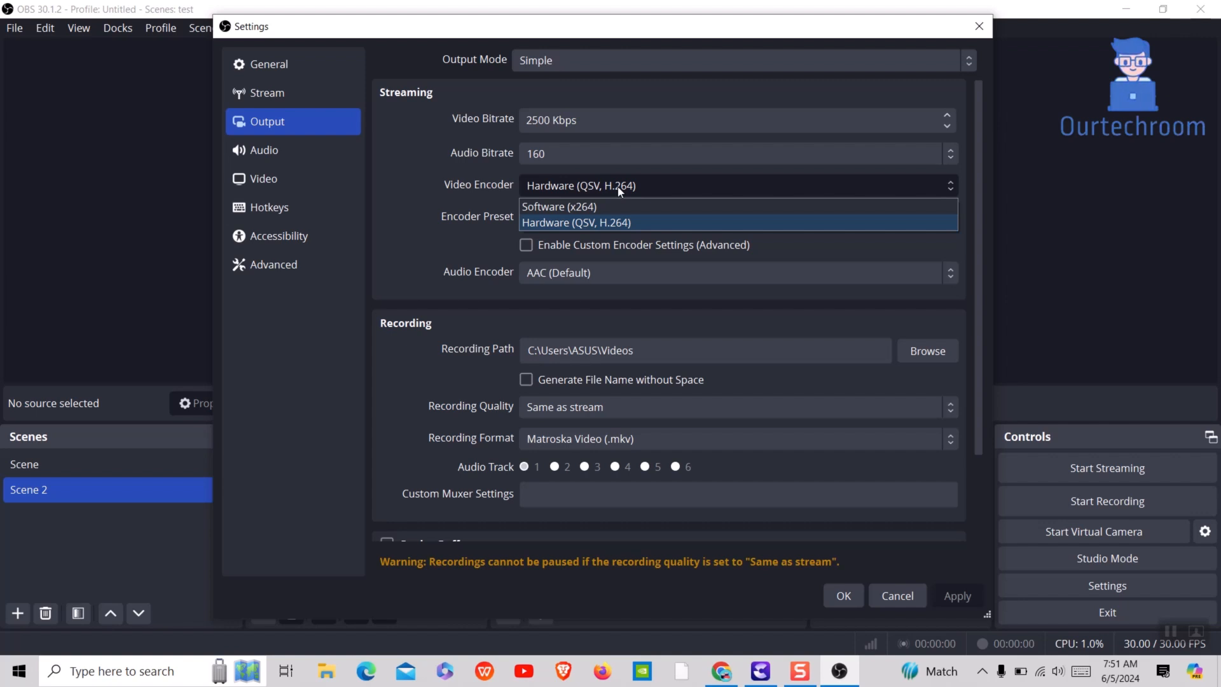
pyautogui.click(558, 206)
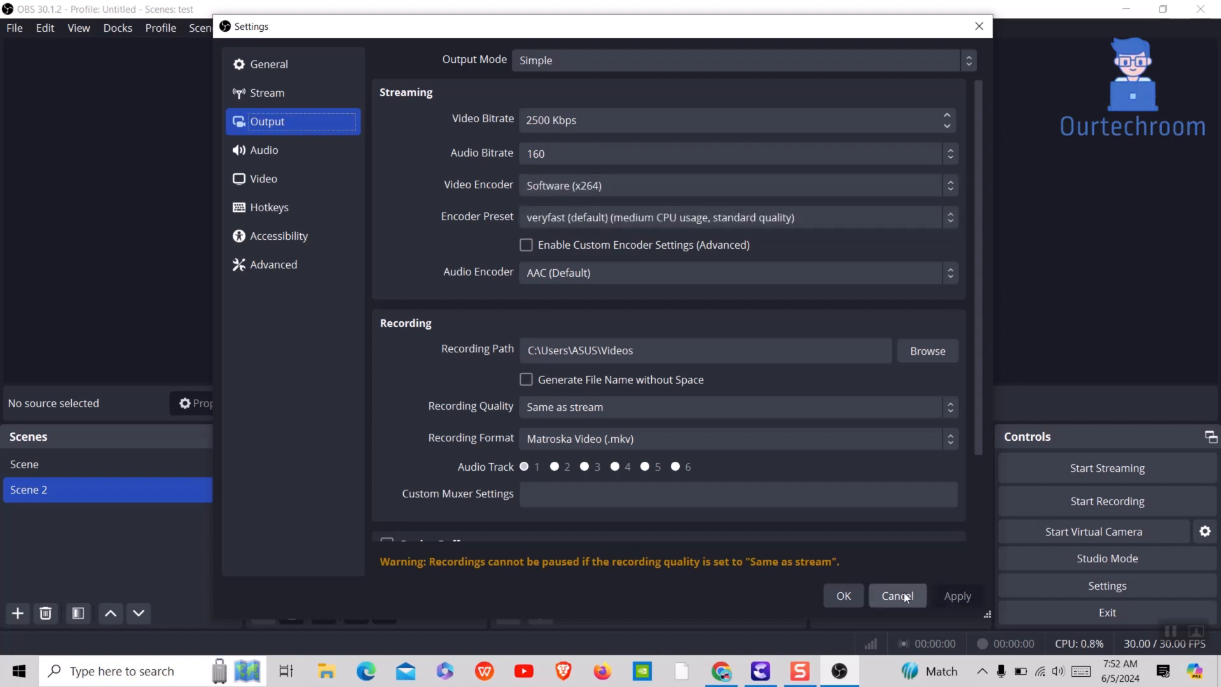
pyautogui.click(896, 595)
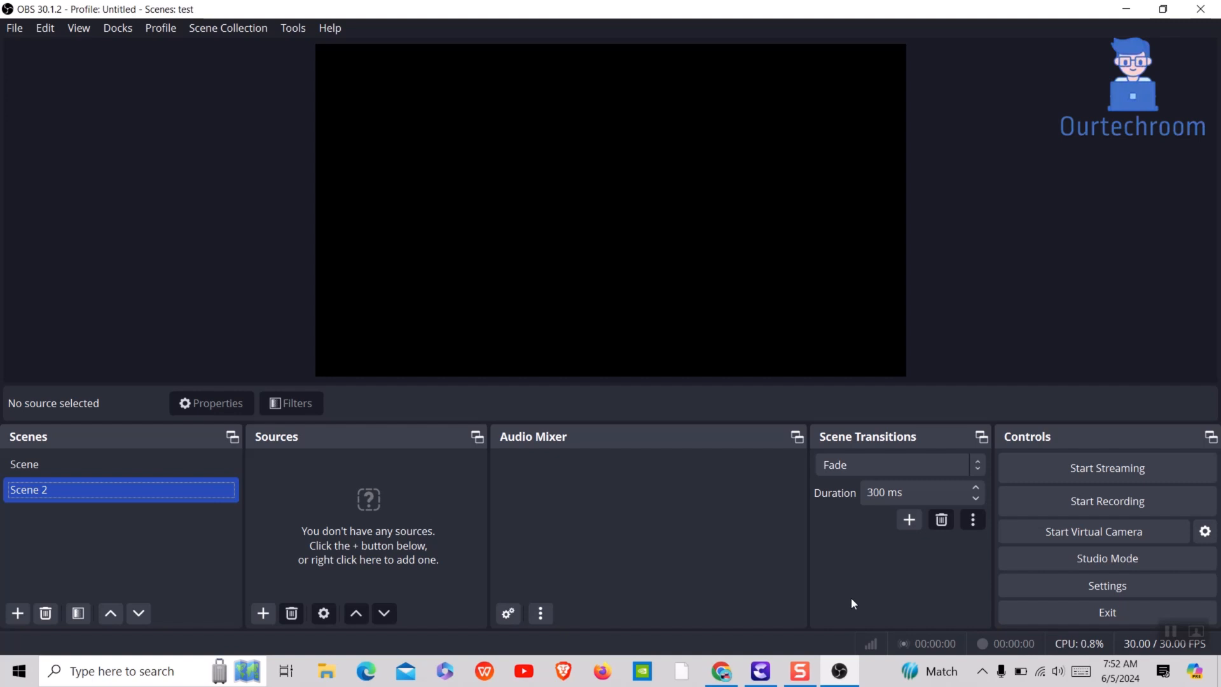
pyautogui.moveTo(1064, 149)
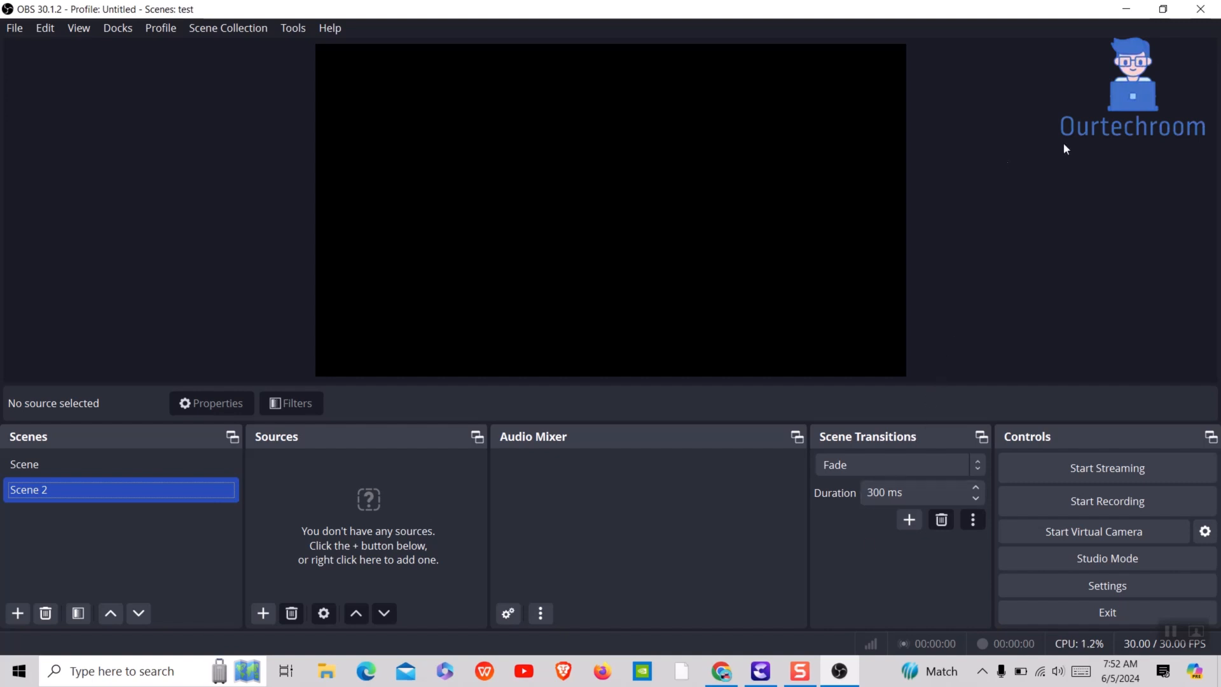
# - Close the OBS Studio main window to return to the desktop
pyautogui.click(1125, 9)
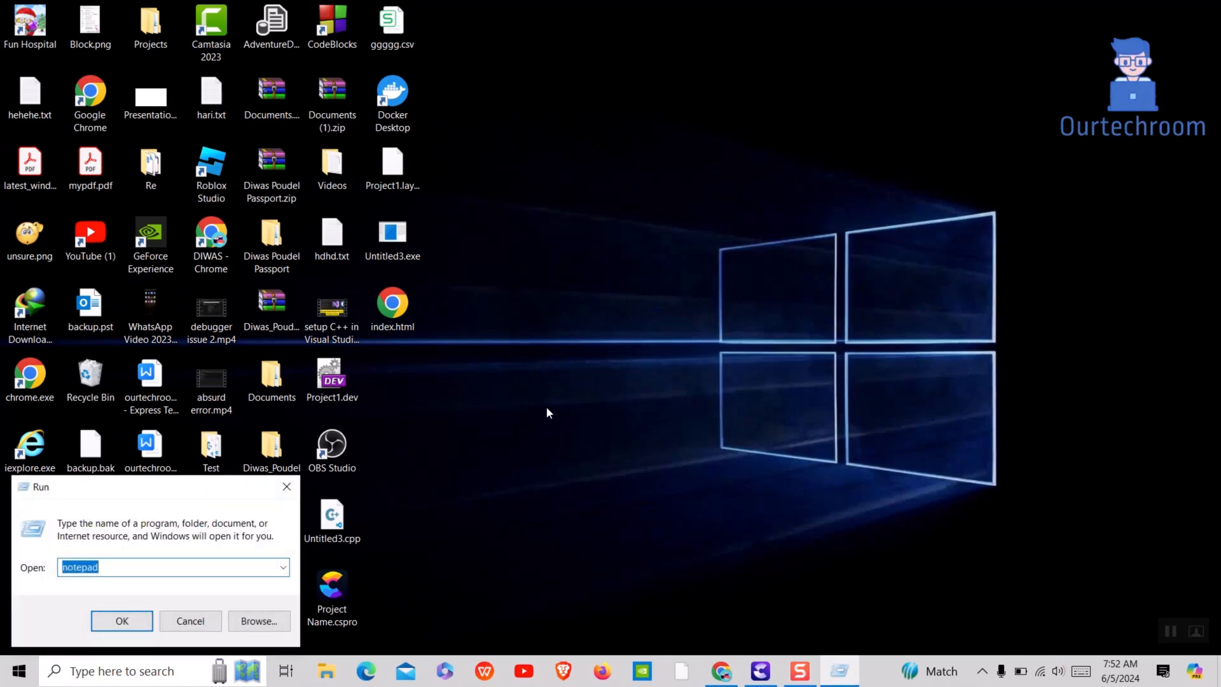
# - Run devmgmt.msc from the Run dialog to bring up Device Manager
pyautogui.write('devmgmt.msc')
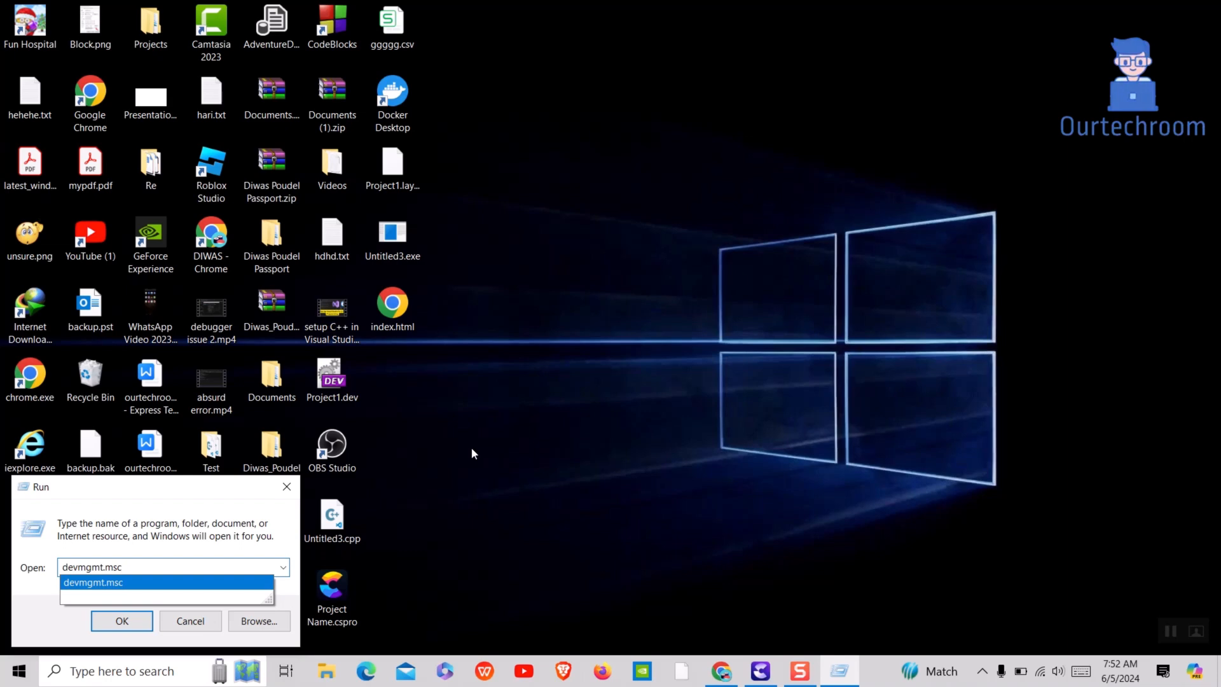
pyautogui.moveTo(122, 608)
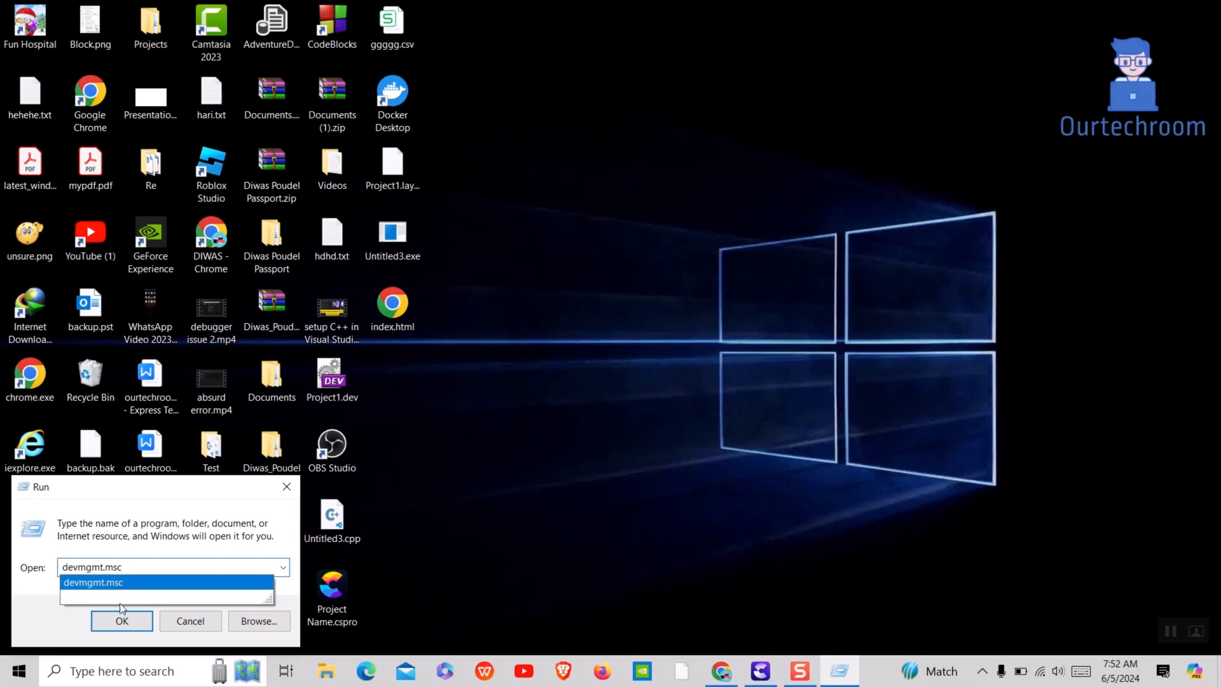
pyautogui.click(121, 621)
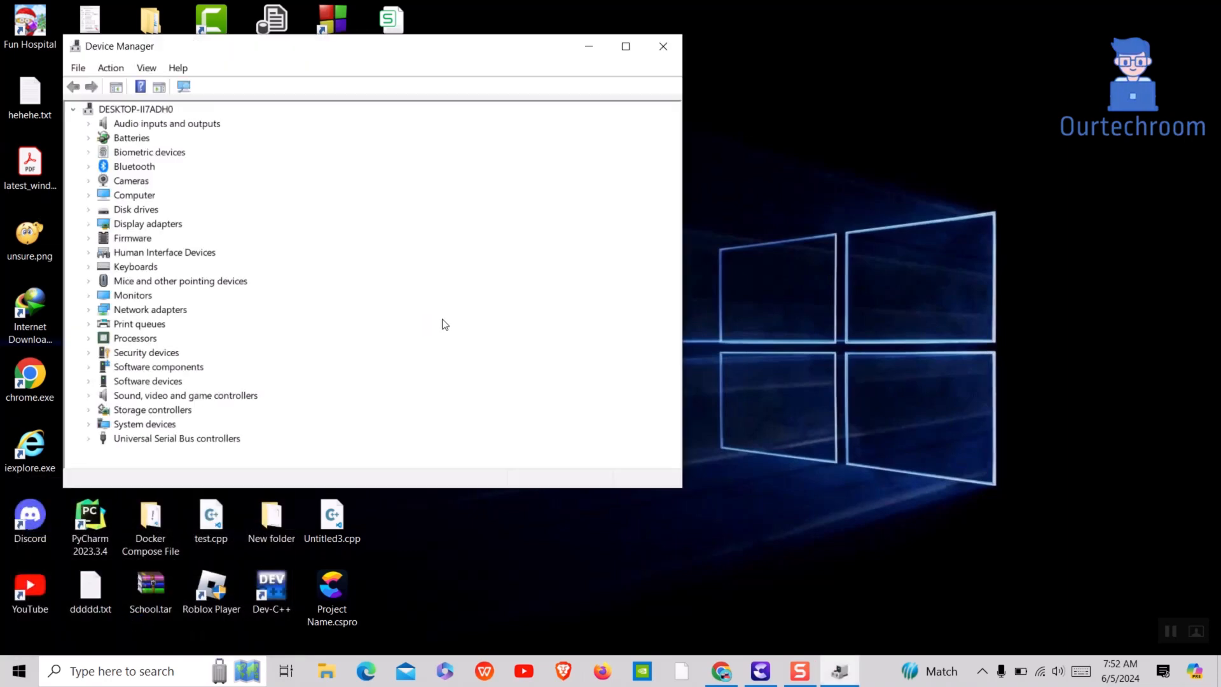
pyautogui.moveTo(101, 216)
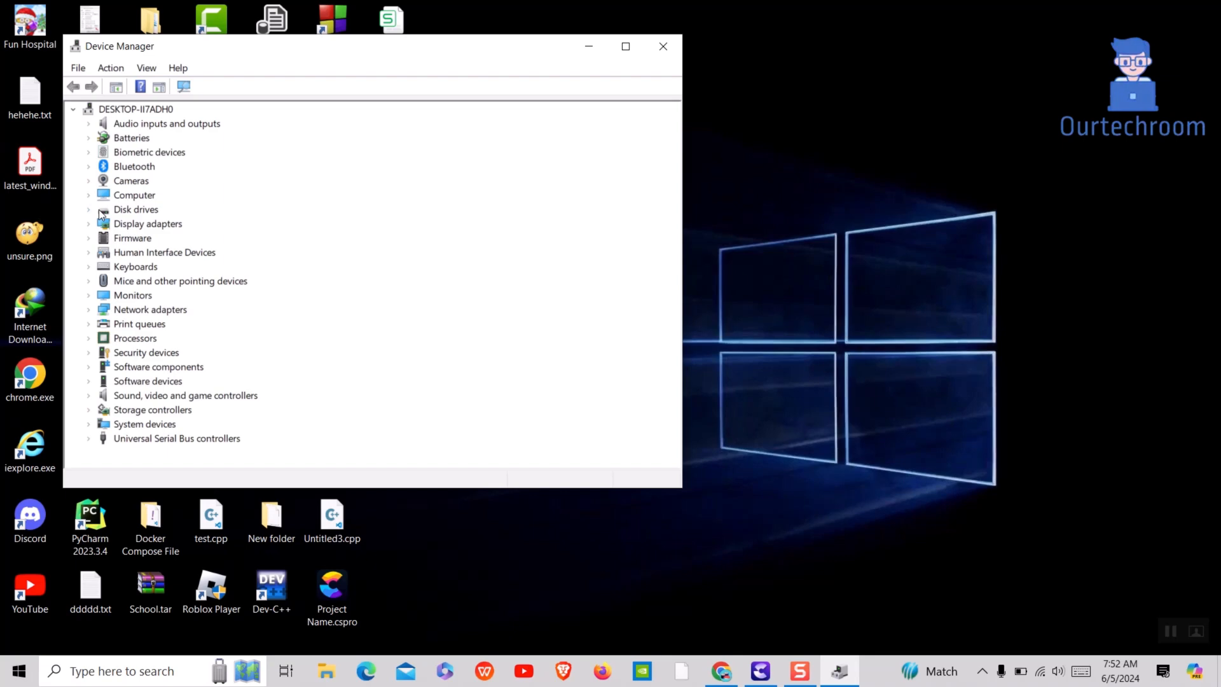
# - Under Display adapters, run an automatic driver update check for Intel Iris Xe Graphics; best driver already installed
pyautogui.click(88, 224)
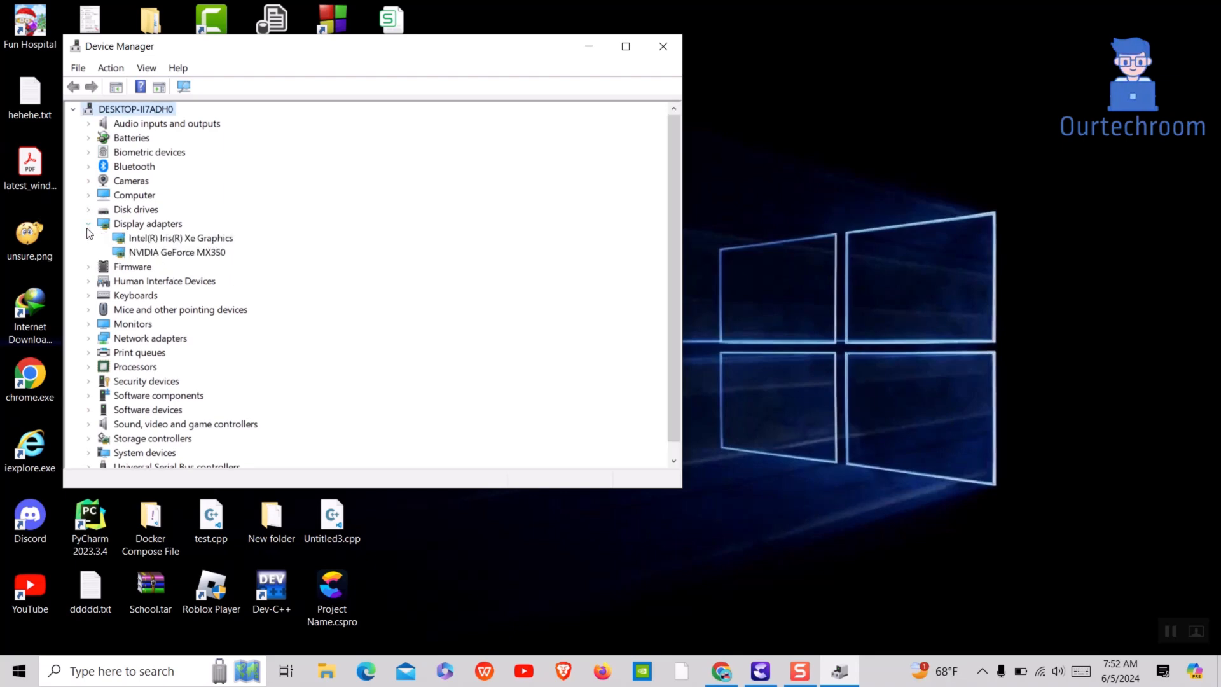
pyautogui.click(177, 252)
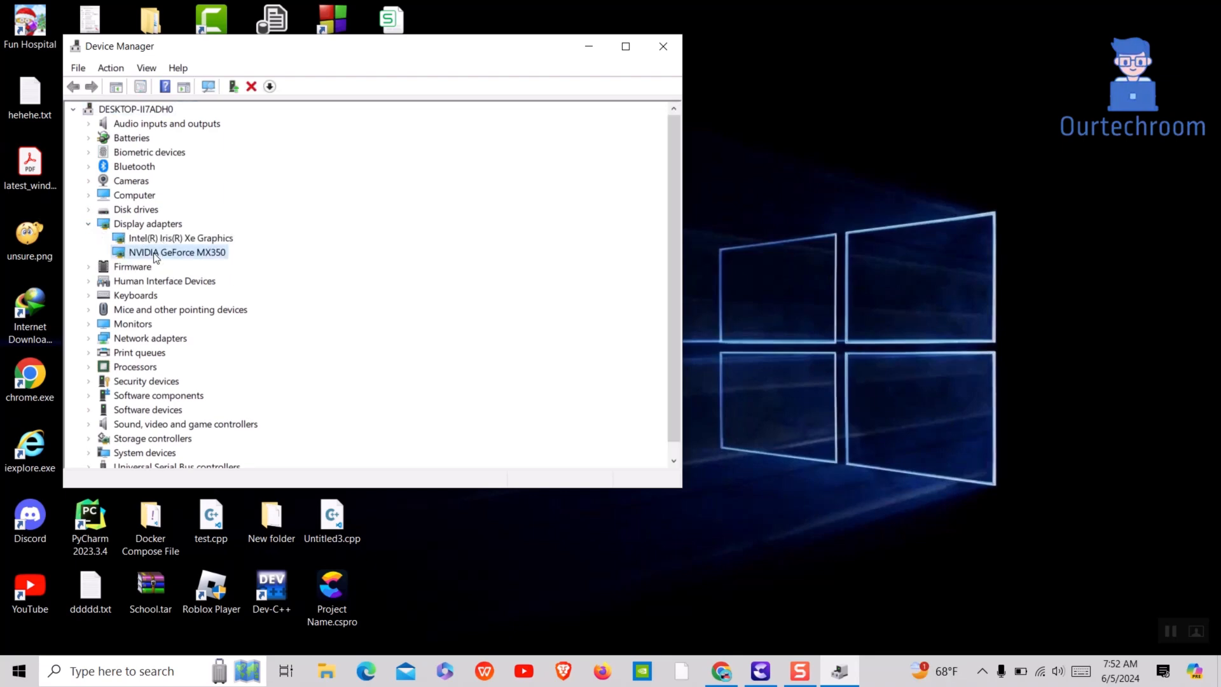
pyautogui.rightClick(181, 238)
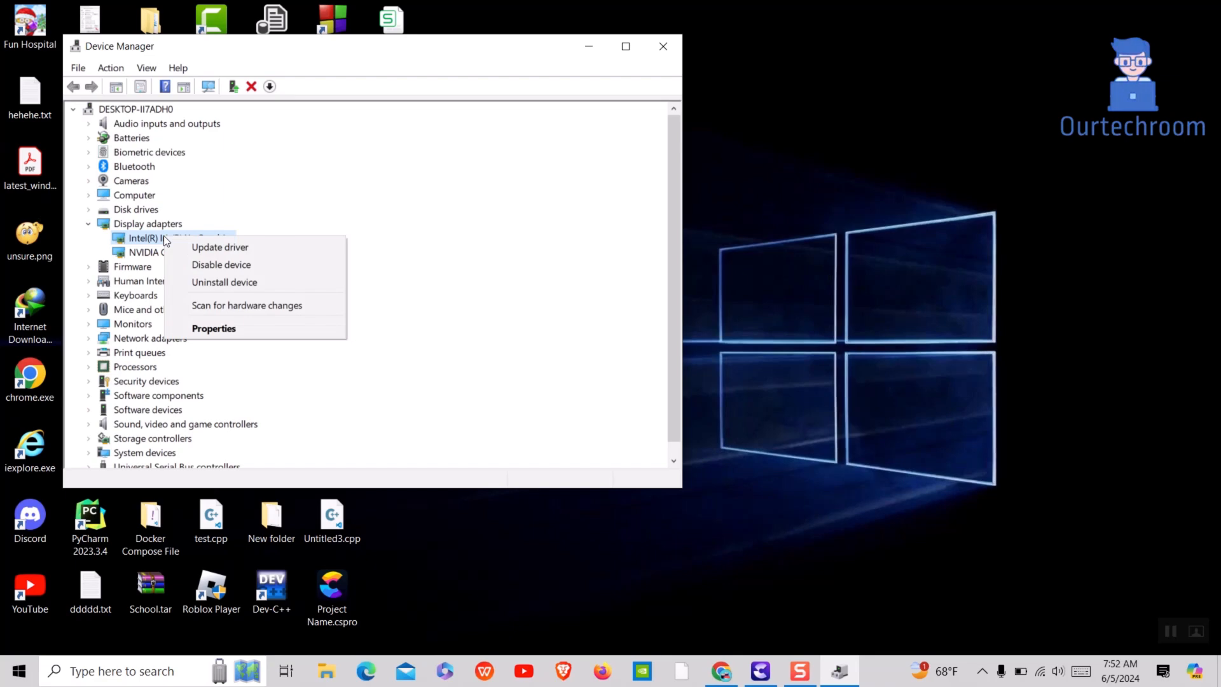
pyautogui.click(218, 247)
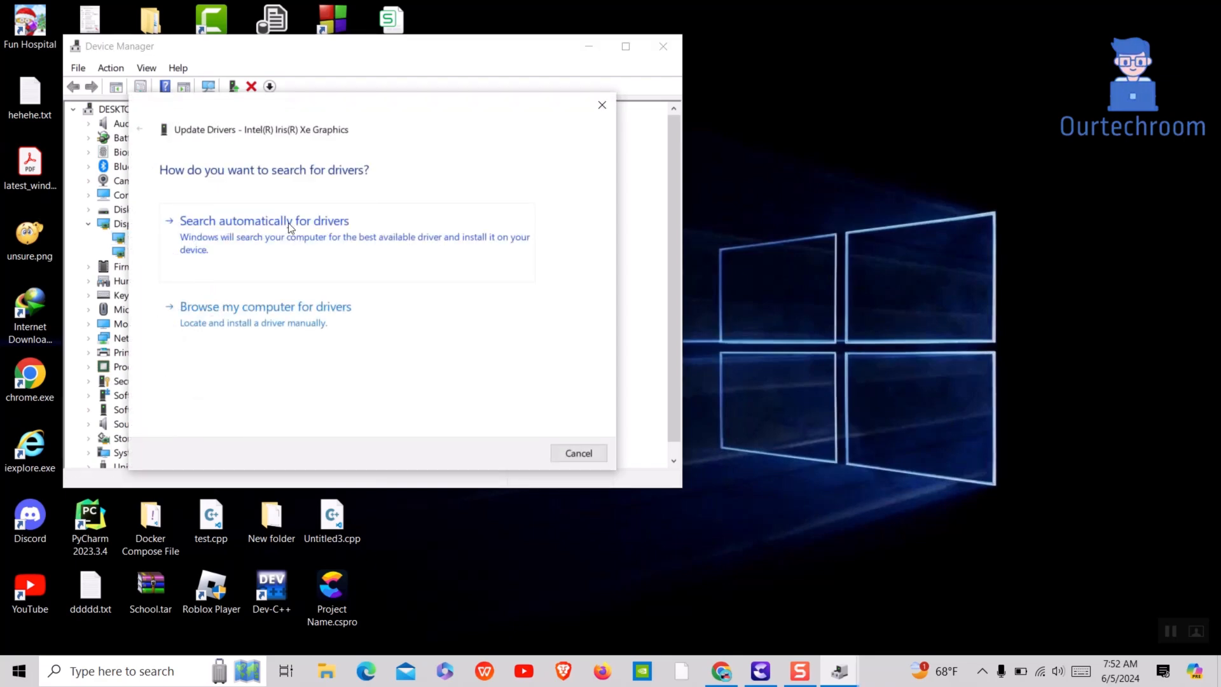
pyautogui.click(265, 220)
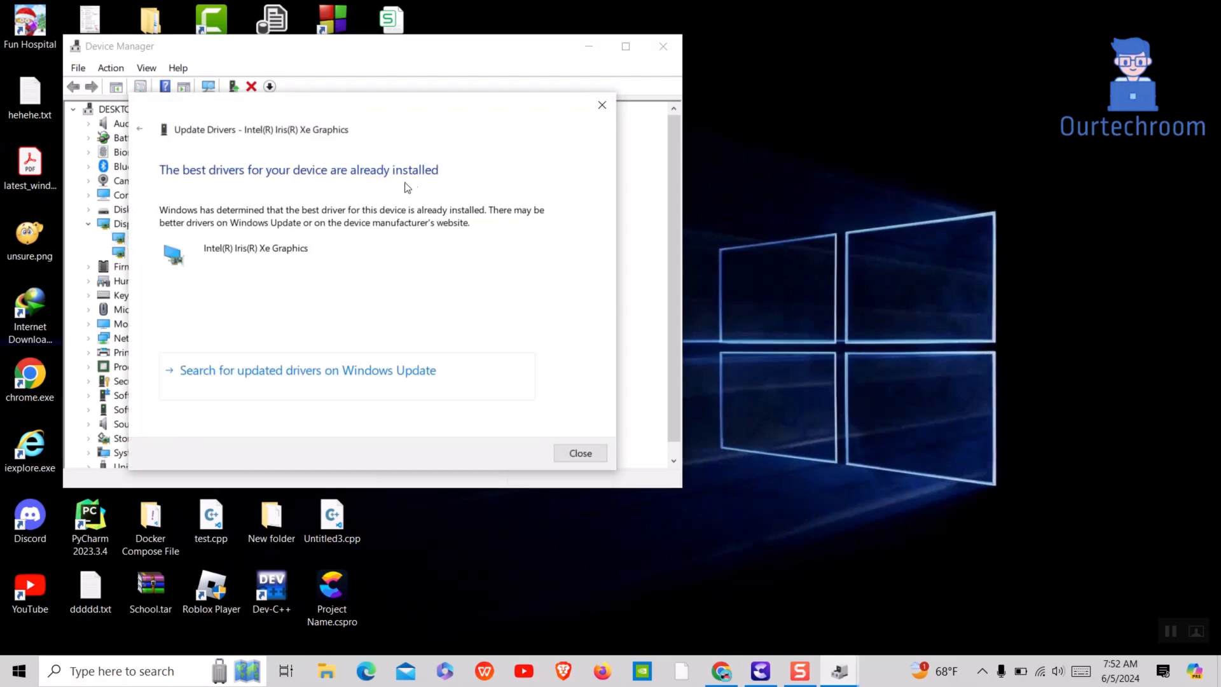
pyautogui.click(580, 453)
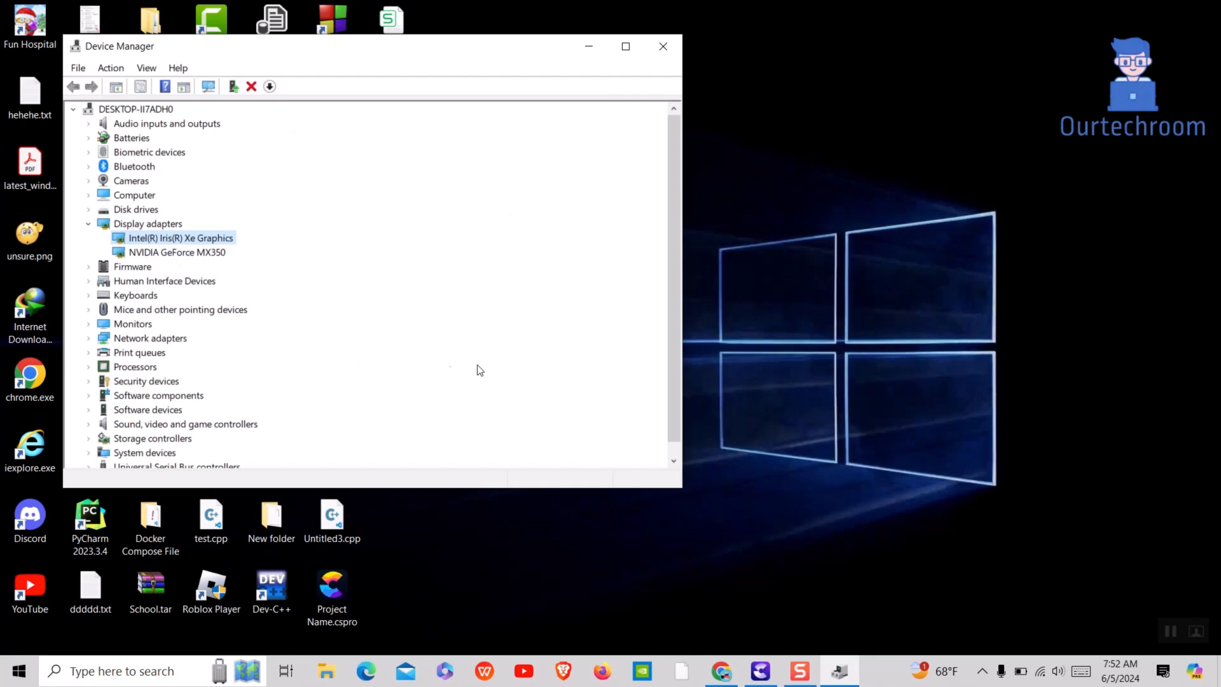
# - Run an automatic driver update check for NVIDIA GeForce MX350, confirm it is current, and close Device Manager
pyautogui.rightClick(177, 251)
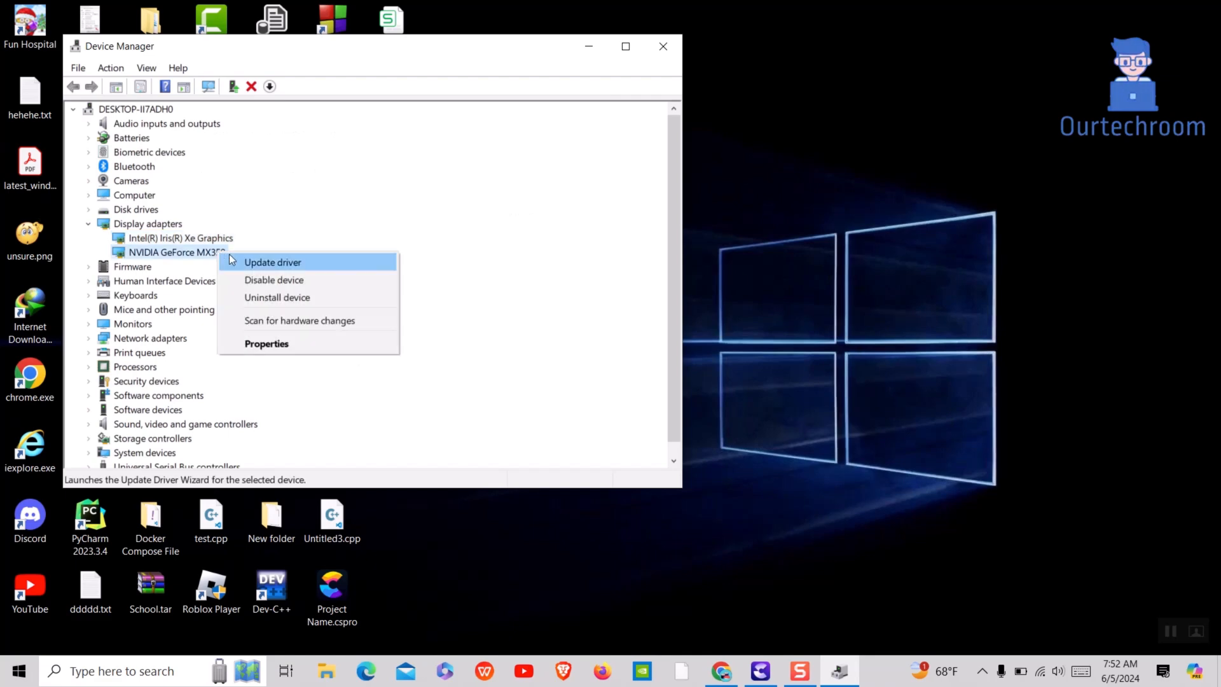
pyautogui.click(272, 261)
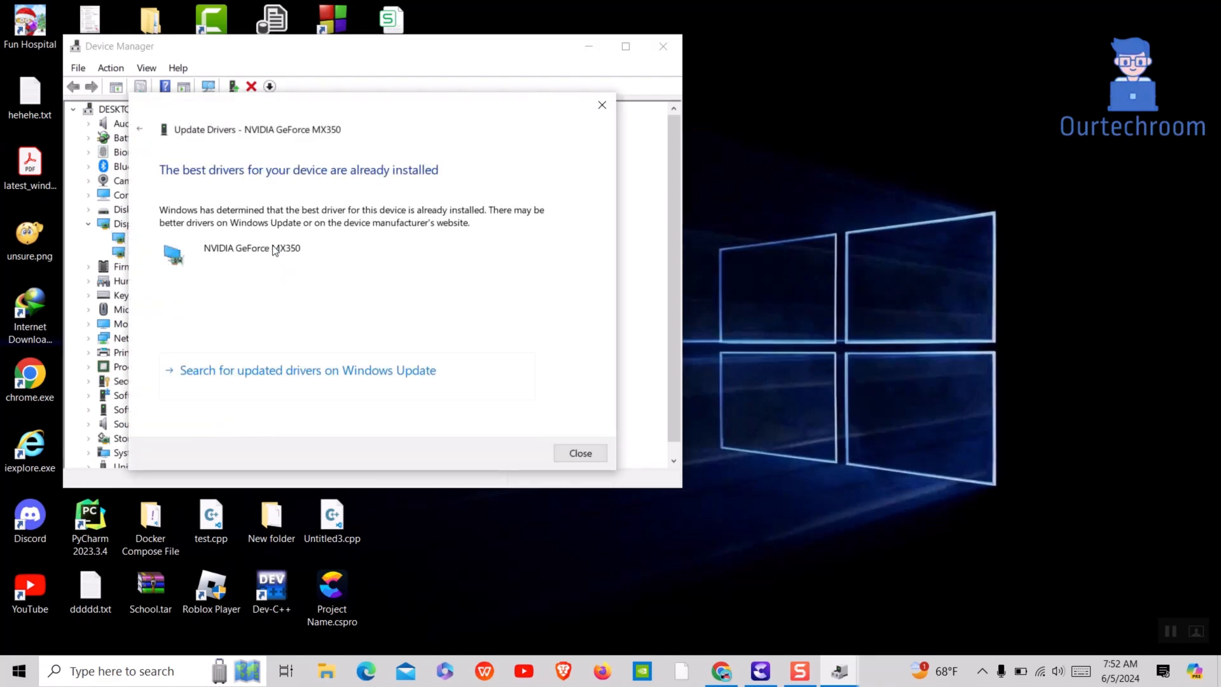
pyautogui.moveTo(601, 387)
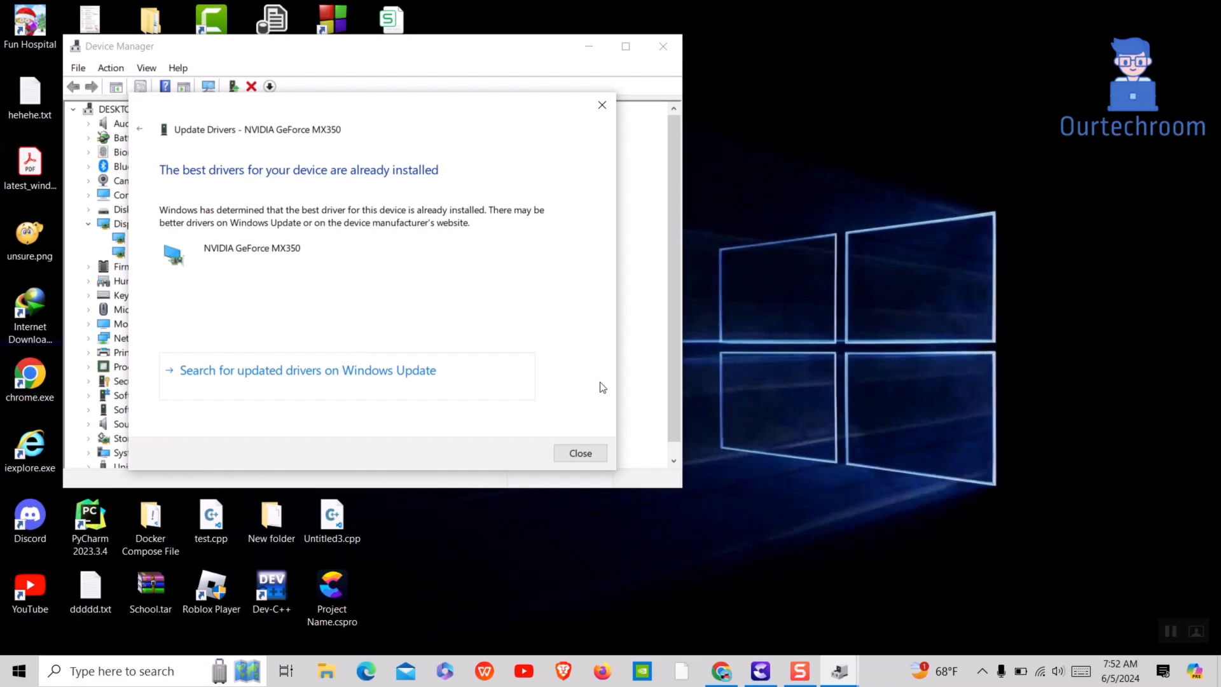
pyautogui.click(580, 452)
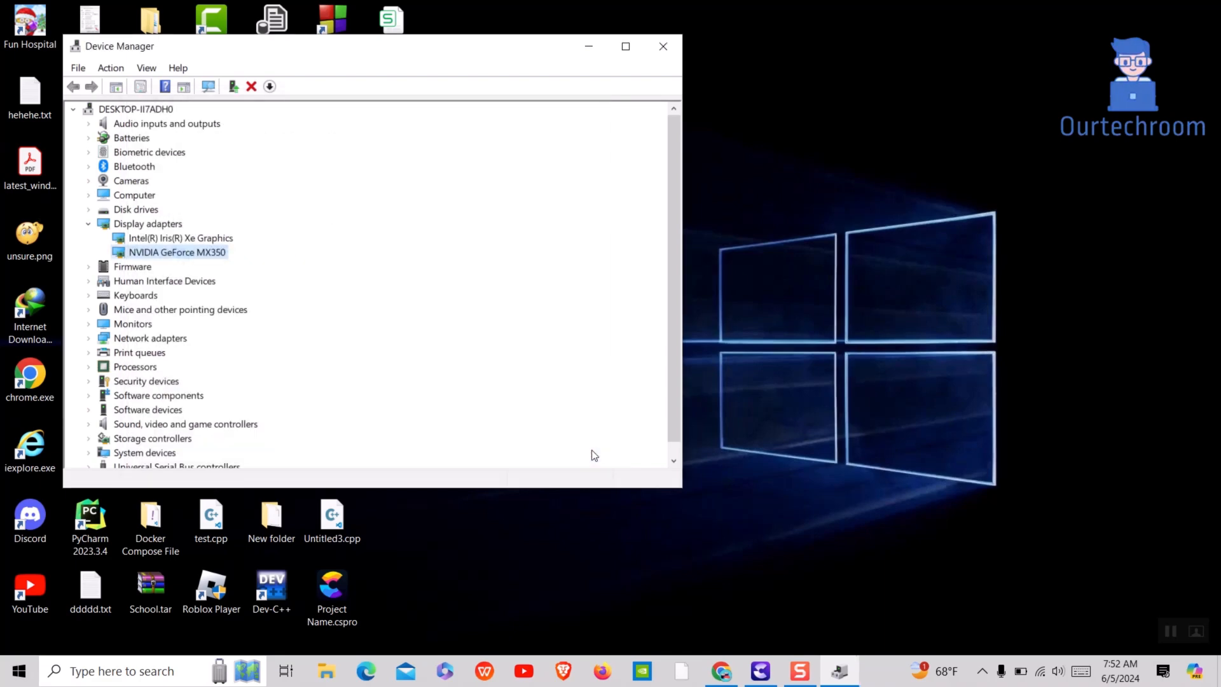
pyautogui.click(662, 45)
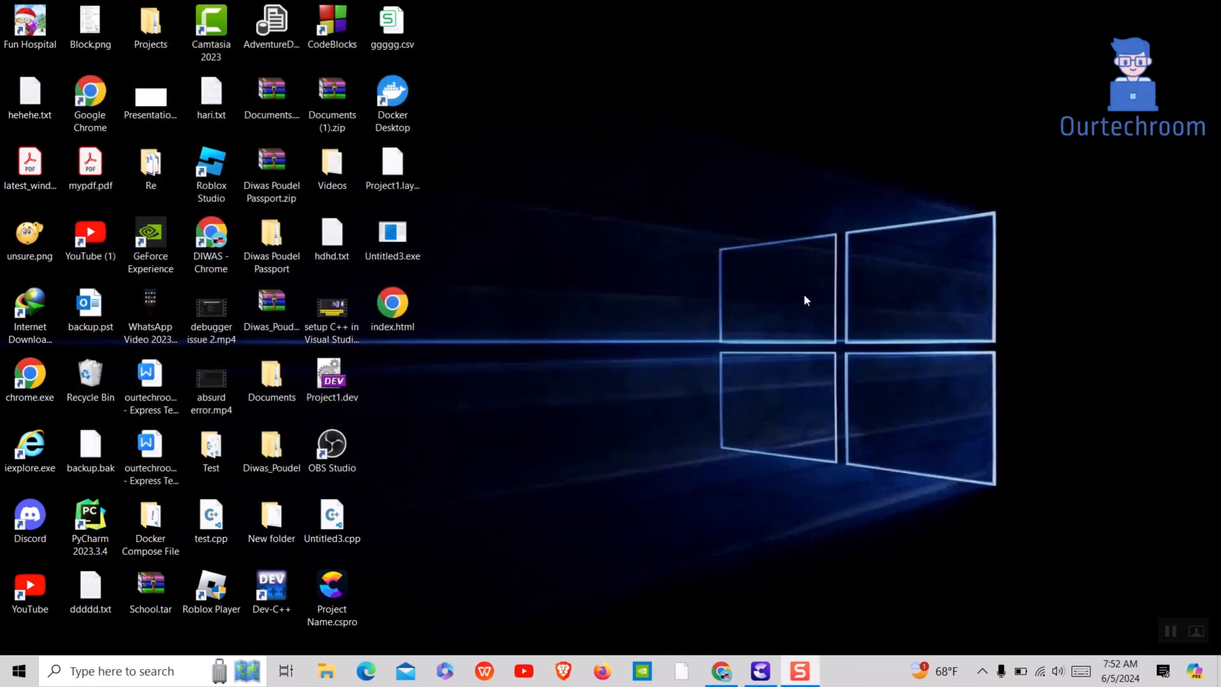